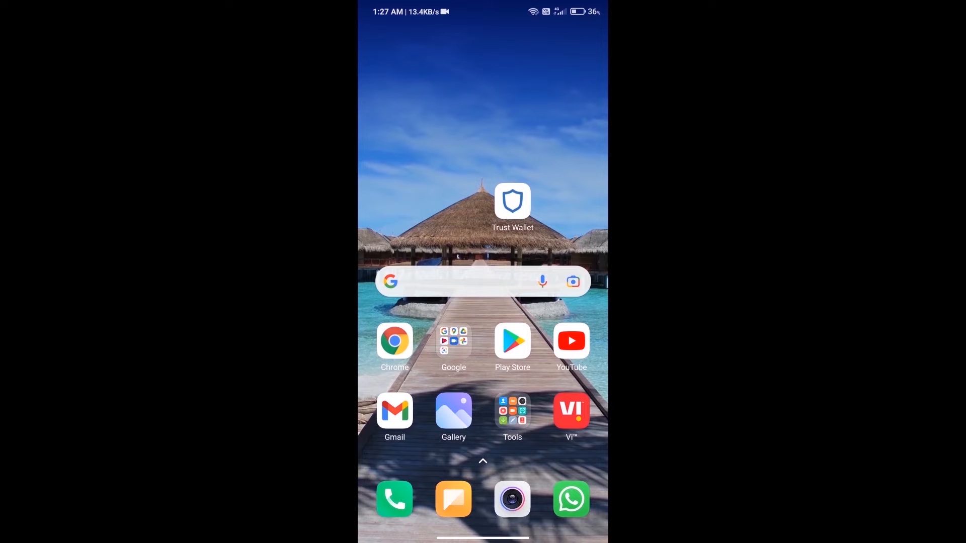
Launch Trust Wallet from the Android home screen to view Multi-Coin Wallet 1
{"action": "left_click", "coordinate": [512, 202]}
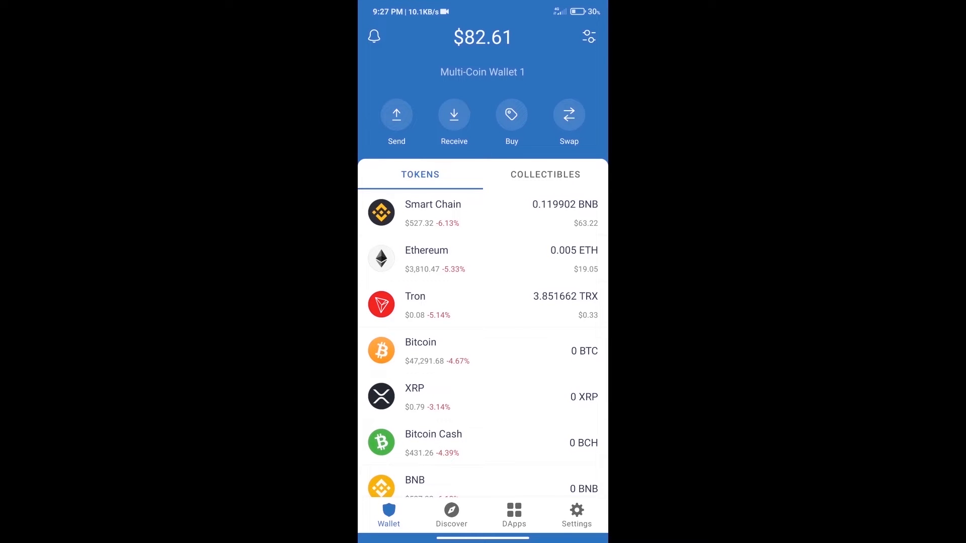
{"action": "left_click", "coordinate": [511, 115]}
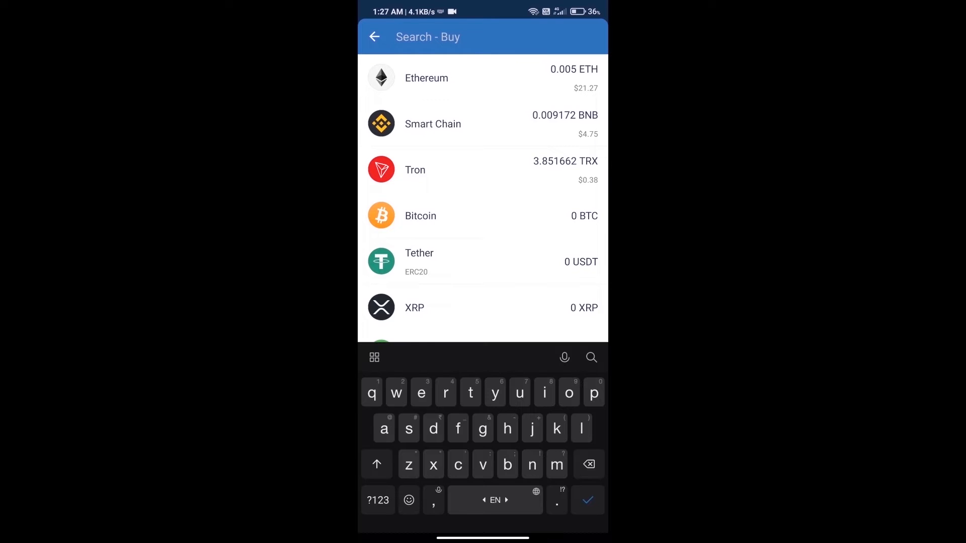
{"action": "type", "text": "eth"}
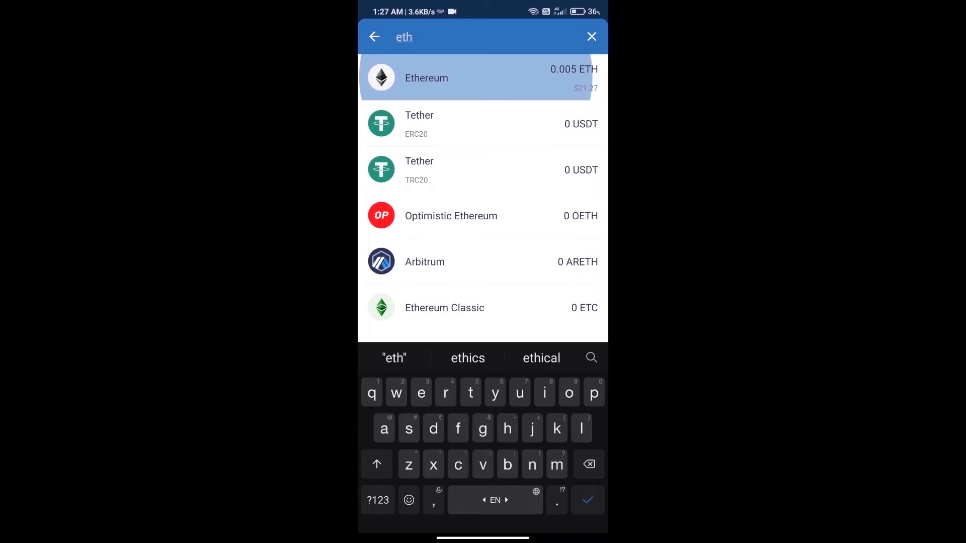
{"action": "left_click", "coordinate": [425, 78]}
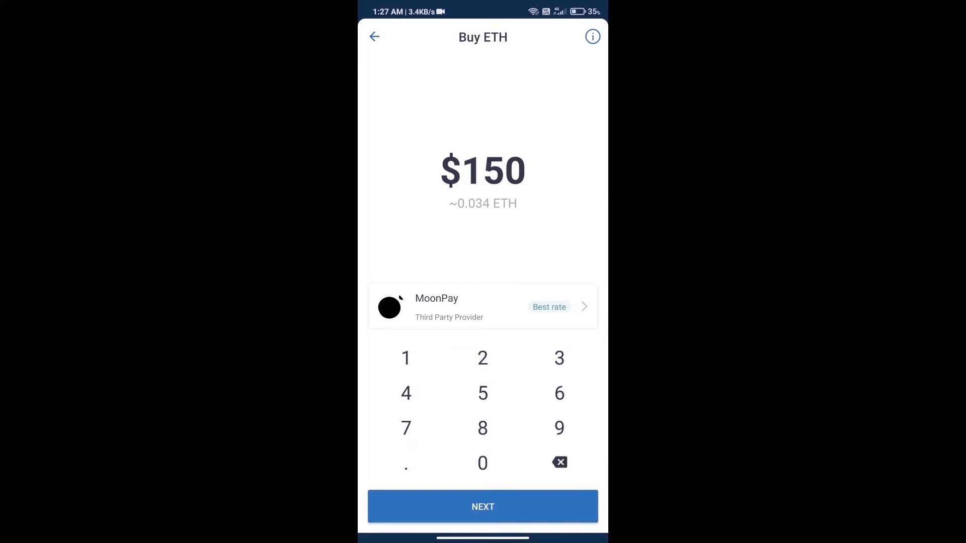
{"action": "left_click", "coordinate": [483, 463]}
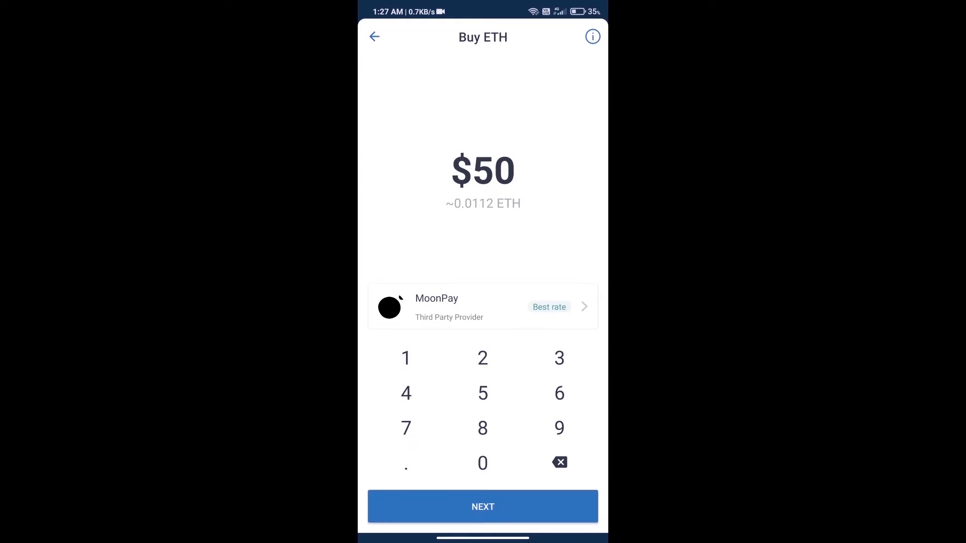
{"action": "left_click", "coordinate": [373, 37]}
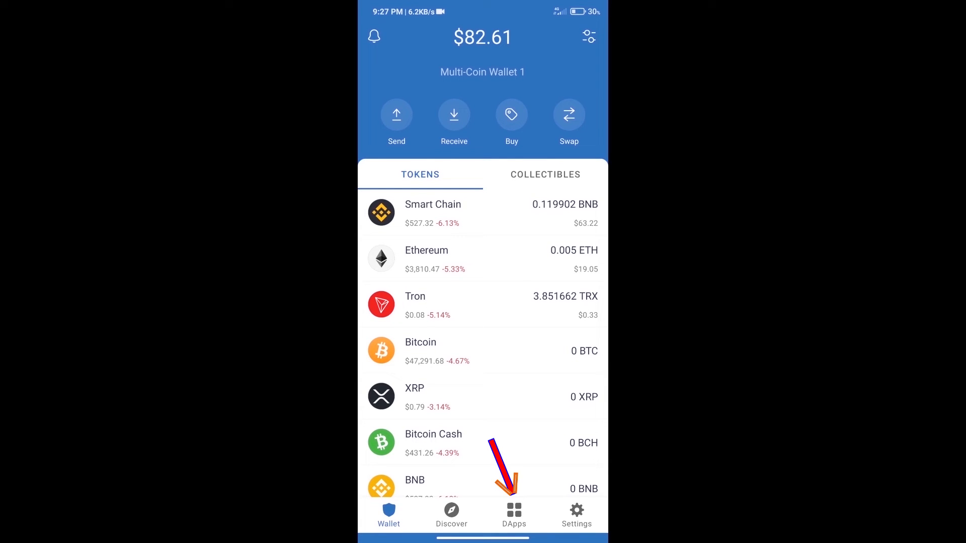
Launch Uniswap Exchange from the Popular section of the DApps tab
{"action": "left_click", "coordinate": [513, 514]}
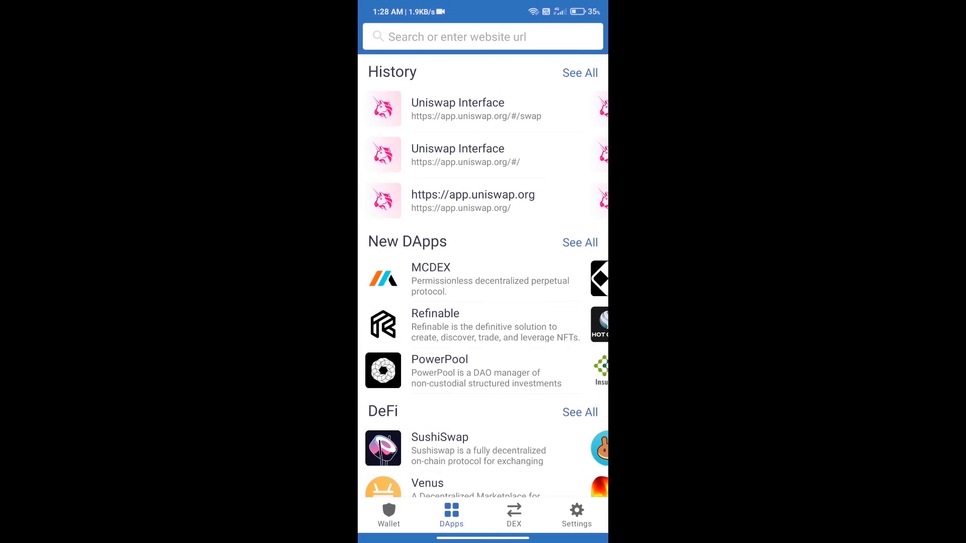
{"action": "scroll", "scroll_direction": "down", "scroll_amount": 3}
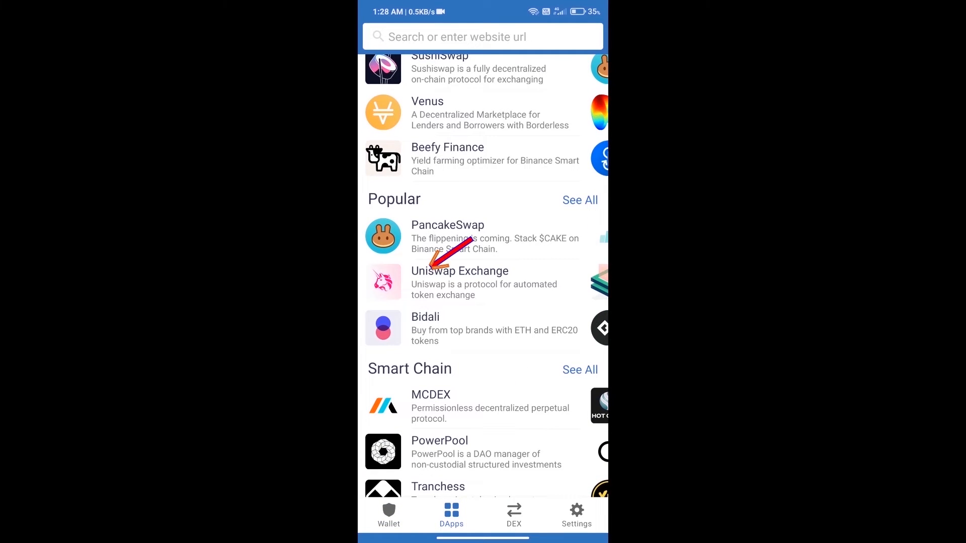
{"action": "left_click", "coordinate": [459, 272]}
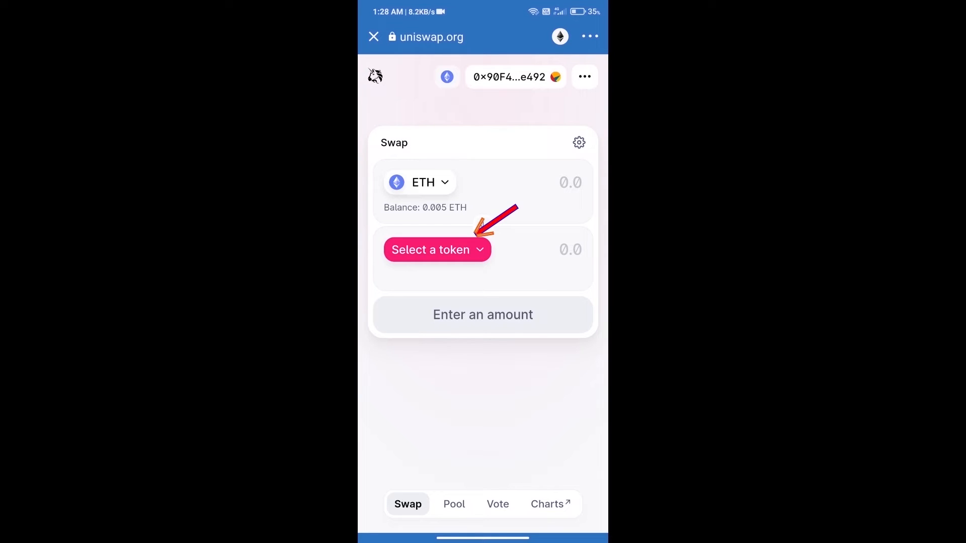
Import MIKABOSHI by contract address and select it as the receive token
{"action": "left_click", "coordinate": [436, 249]}
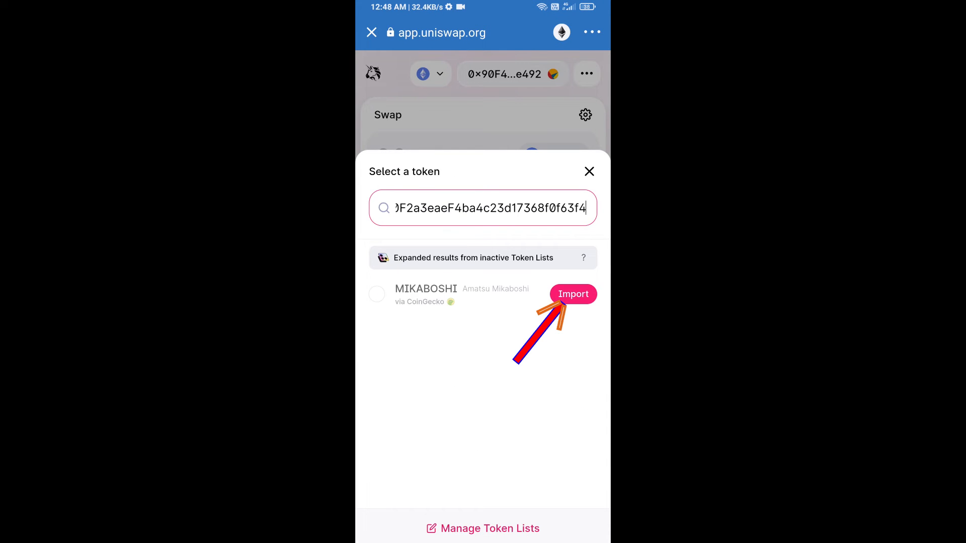
{"action": "left_click", "coordinate": [572, 294]}
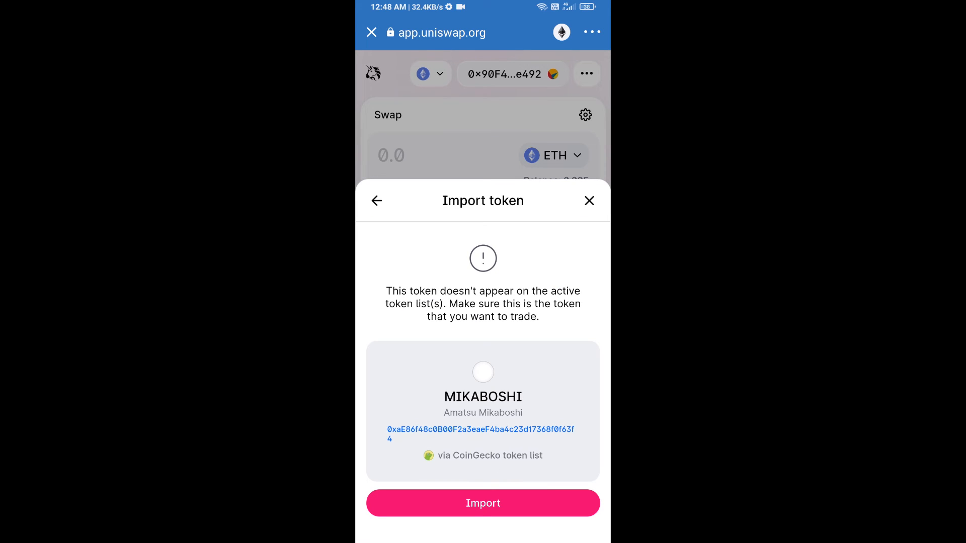
{"action": "left_click", "coordinate": [482, 502]}
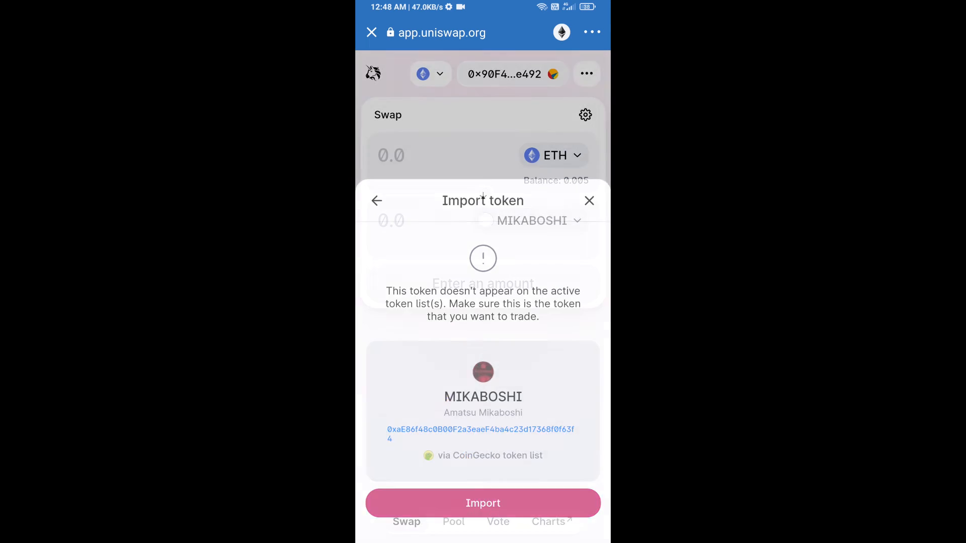
{"action": "left_click", "coordinate": [483, 502]}
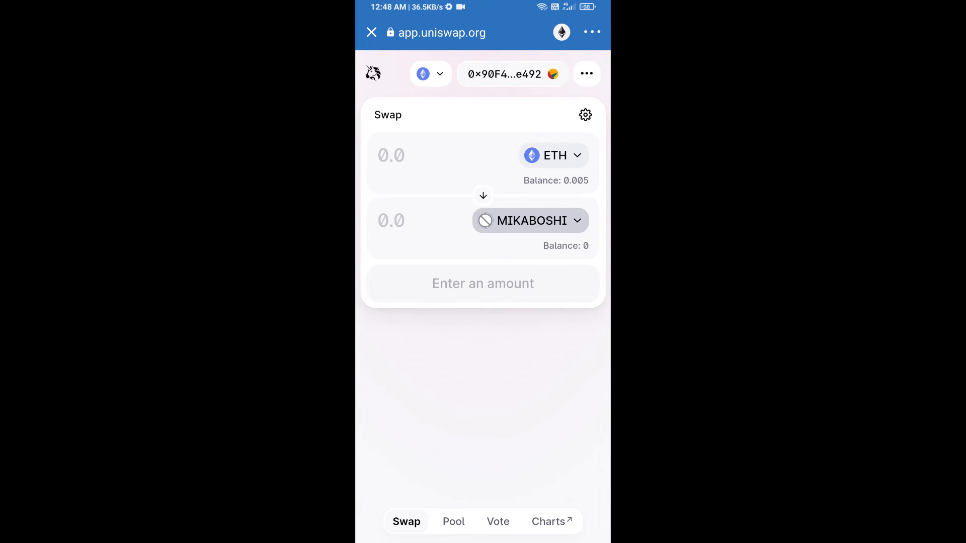
Set slippage tolerance to 4% in Uniswap's transaction settings
{"action": "left_click", "coordinate": [584, 114]}
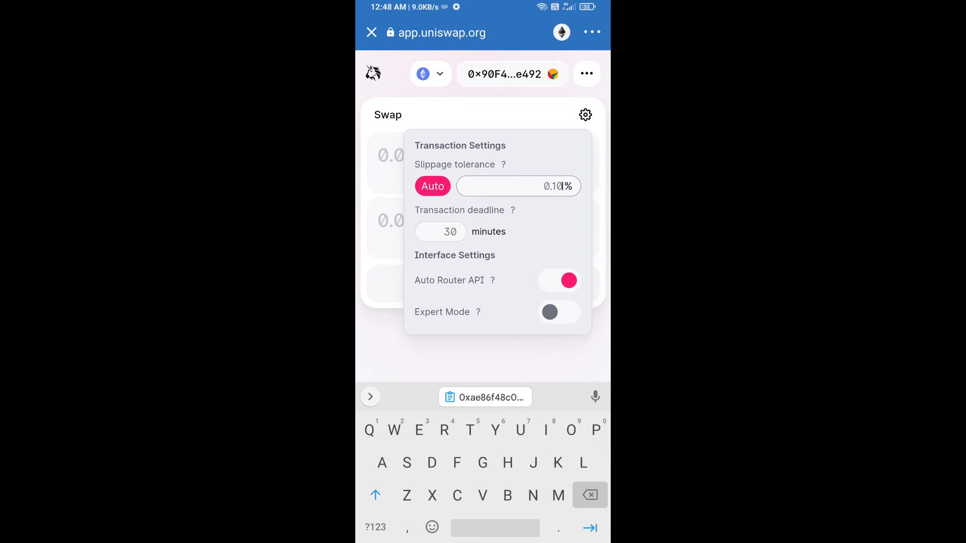
{"action": "type", "text": "4"}
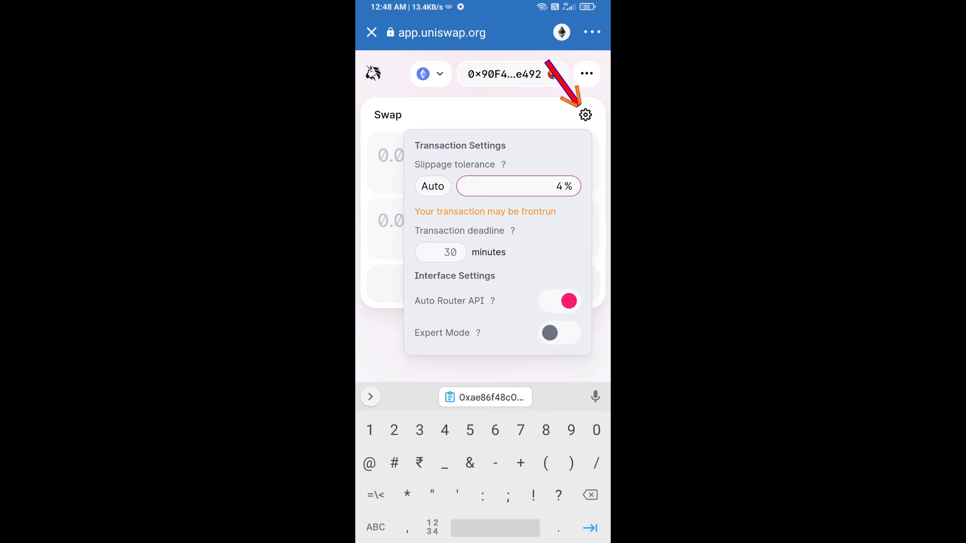
{"action": "left_click", "coordinate": [585, 115]}
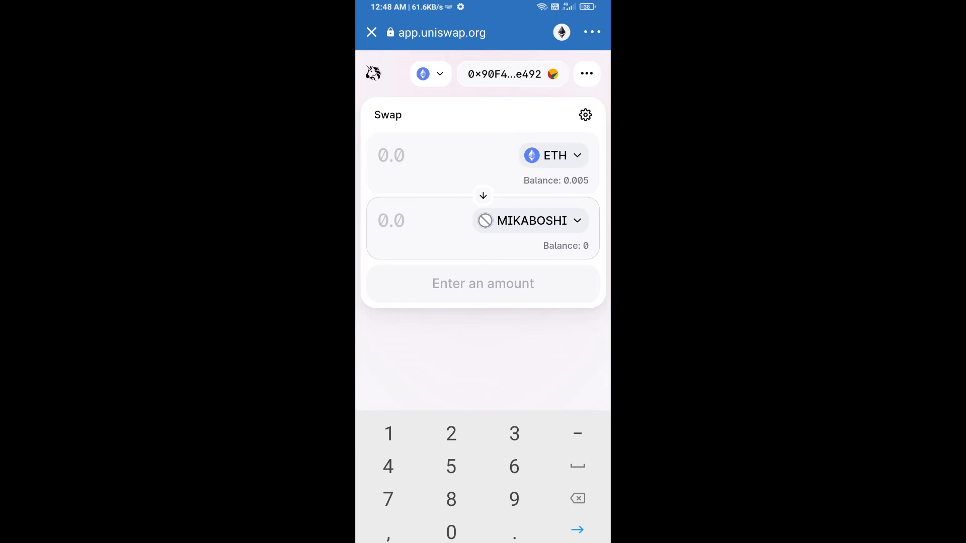
Swap ETH for 10000 MIKABOSHI, about 0.00000146 ETH, and confirm it
{"action": "type", "text": "10000"}
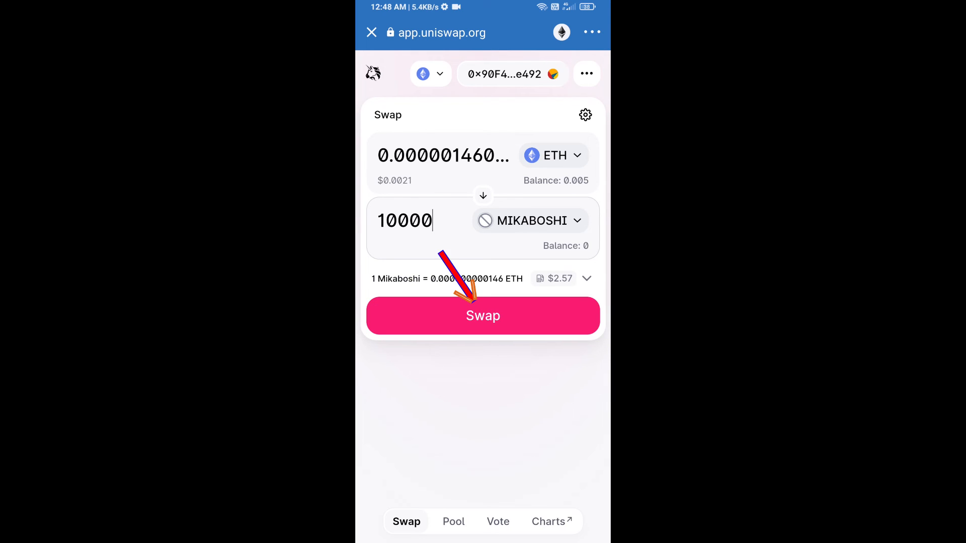
{"action": "left_click", "coordinate": [482, 315]}
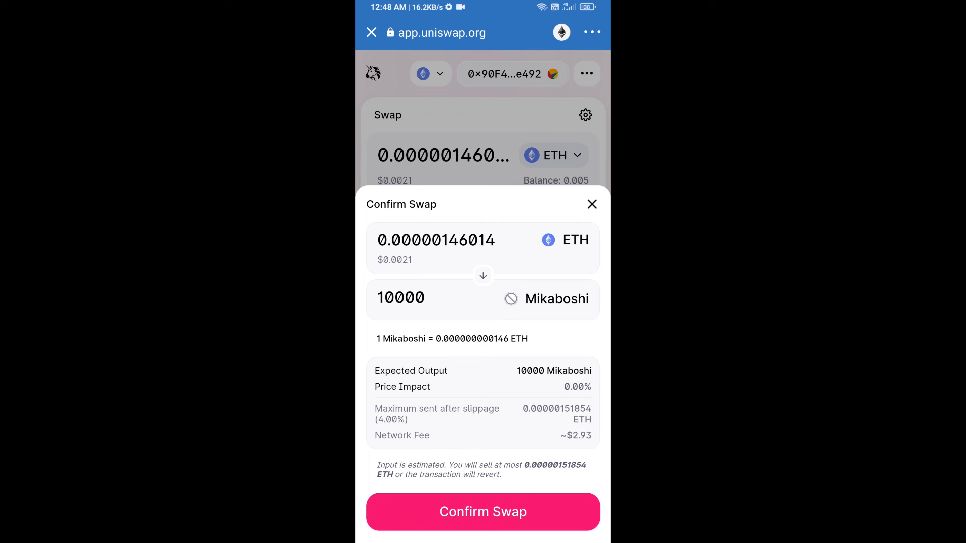
{"action": "left_click", "coordinate": [483, 512]}
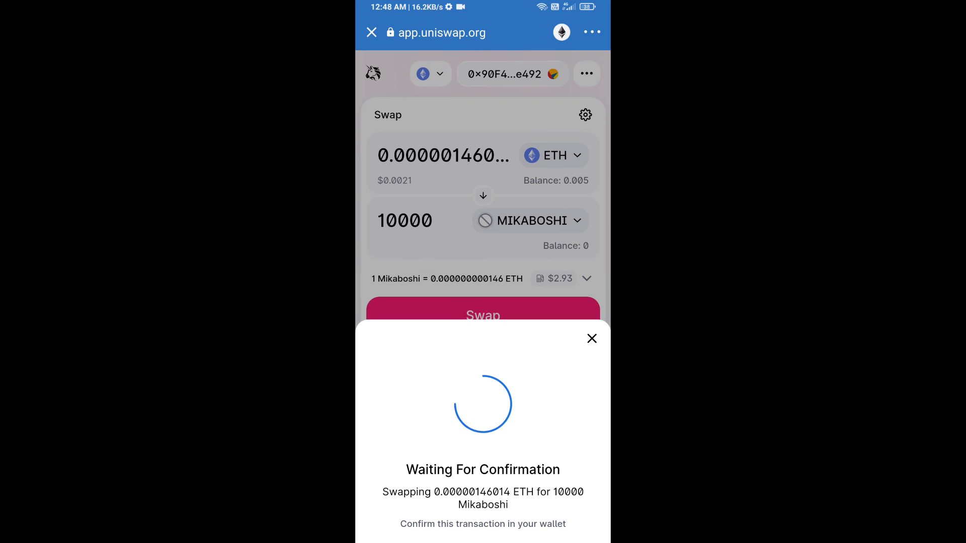